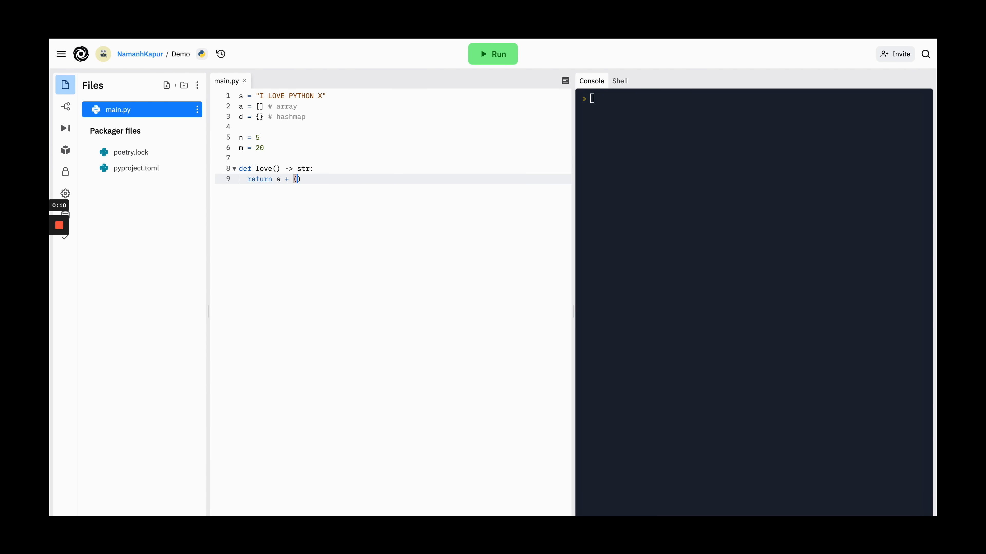
Return str(n * m) + "!!" in main.py, then browse Google's 'learn python for free' results down to YouTube.
text(str(n * m) + "!!")
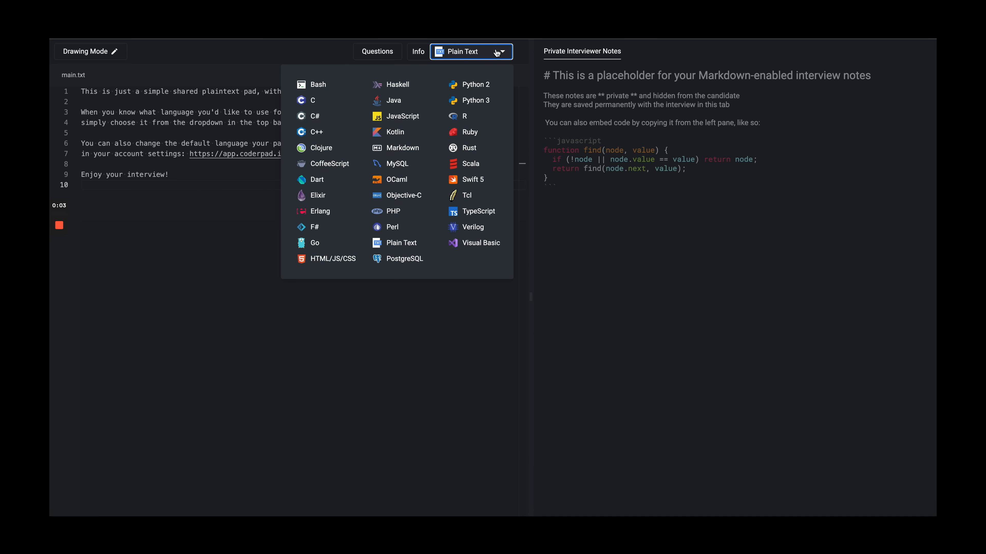
click(475, 101)
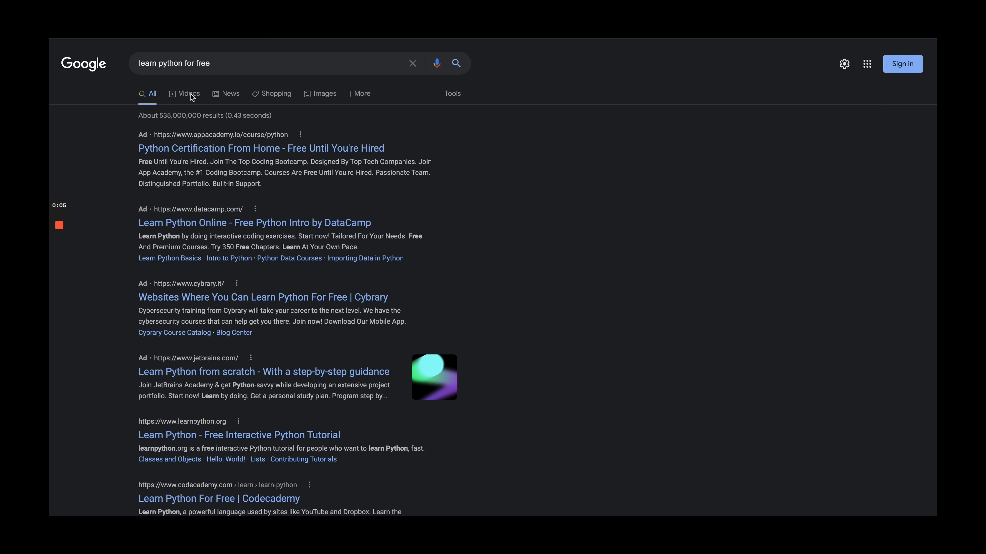
scroll(down, 3)
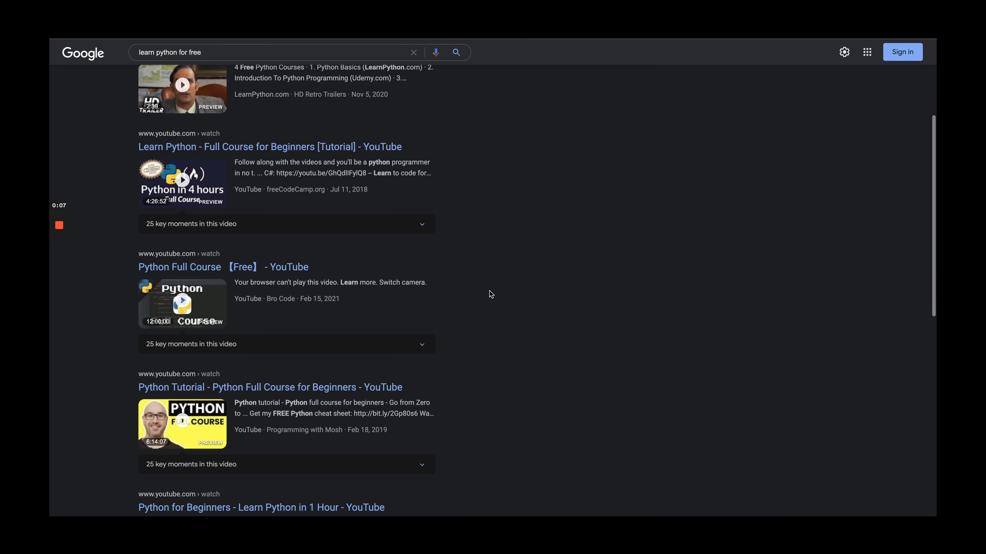
scroll(down, 3)
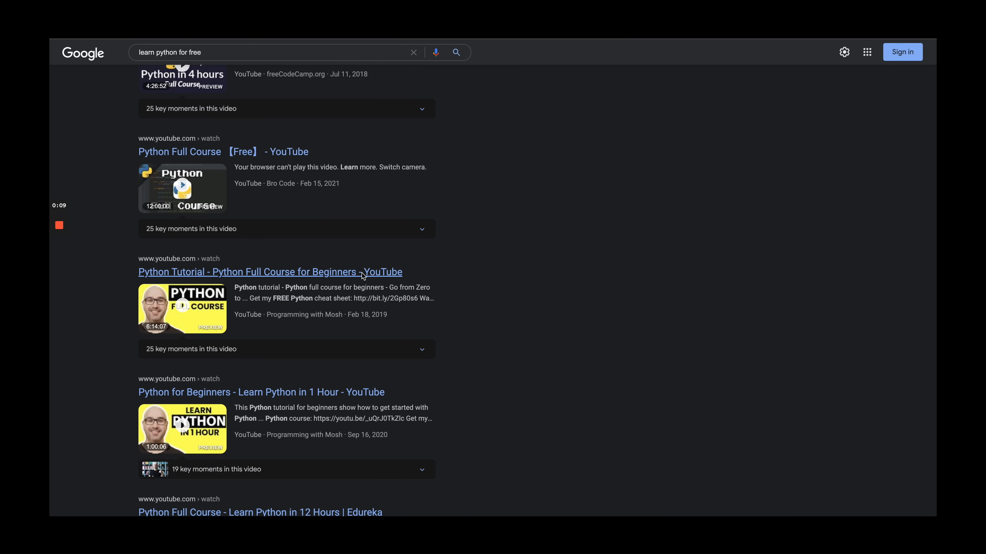
Play the Python Tutorial - Full Course for Beginners video from the results.
click(269, 272)
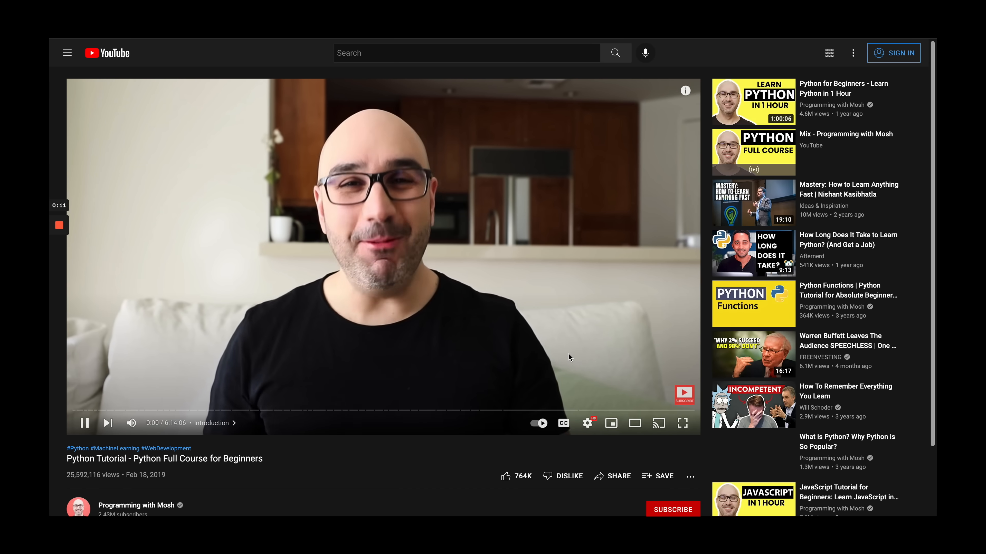
scroll(down, 3)
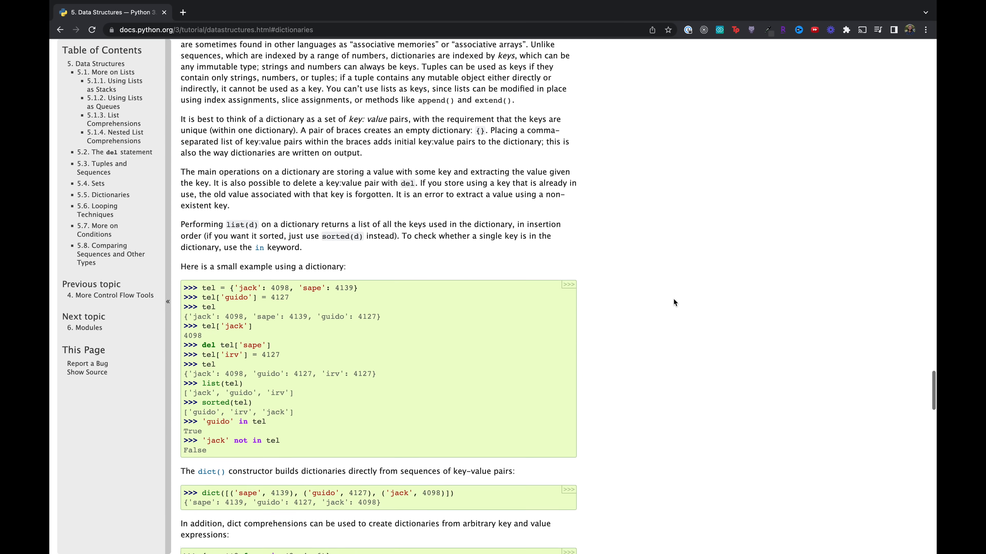
Go to section 5.1 More on Lists and read through the list methods.
click(104, 72)
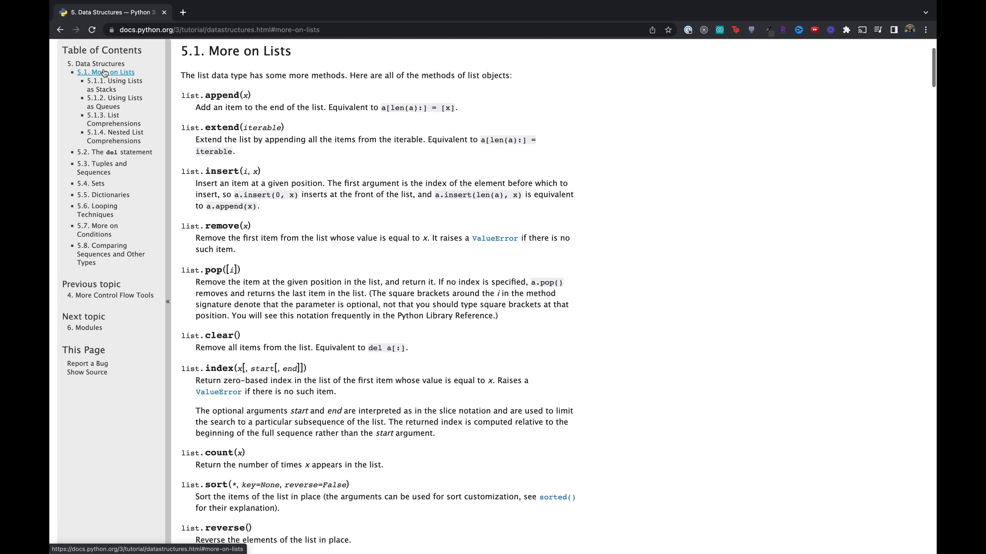
scroll(down, 3)
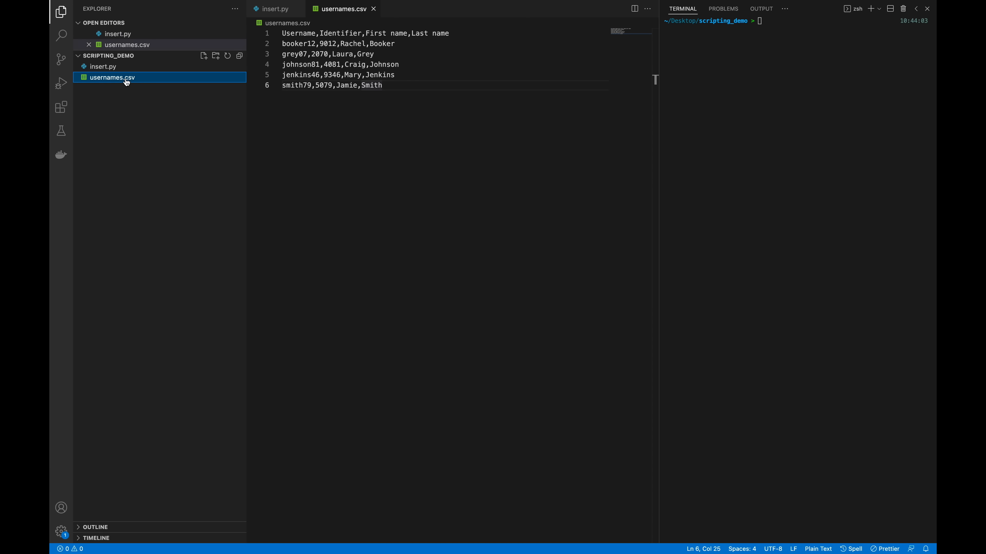
Show usernames.csv in the editor, then browse Devpost's Upcoming Events listing.
click(275, 8)
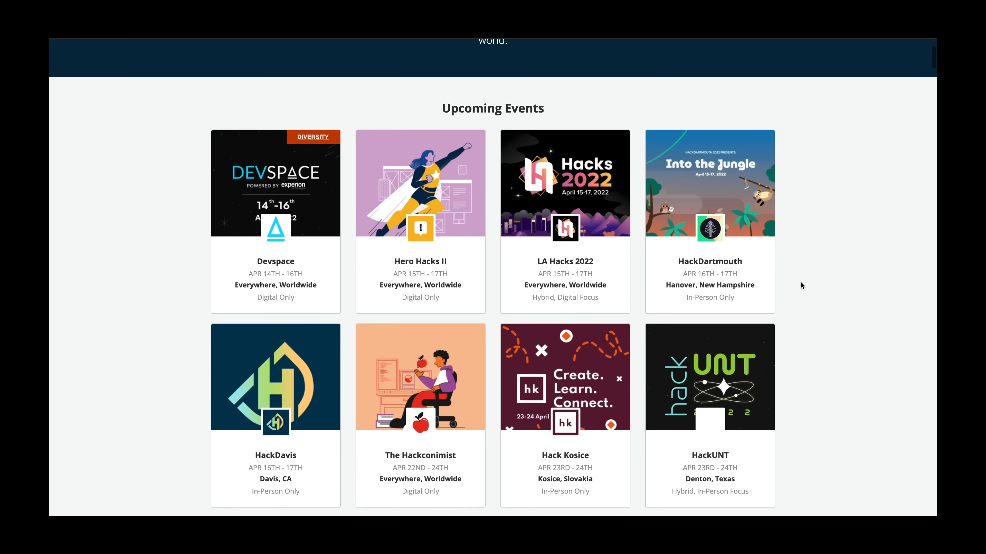
scroll(down, 3)
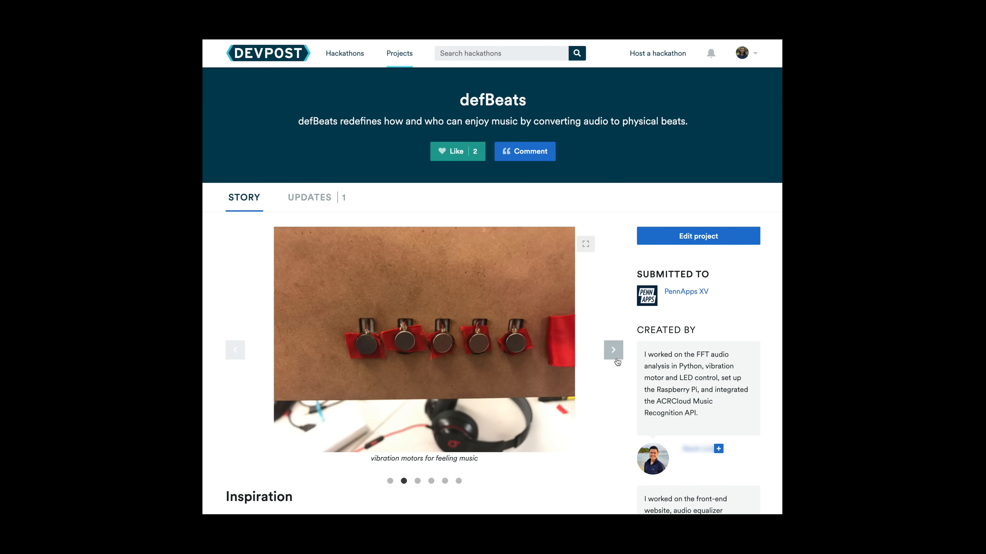
Advance the defBeats carousel past the vibration motors and LED equalizer to the website screenshot.
click(613, 350)
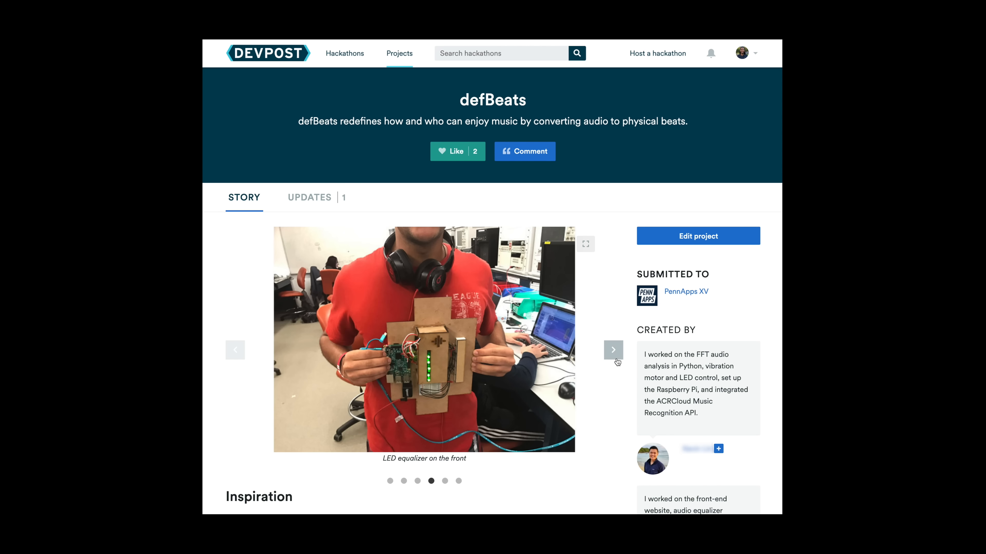
click(613, 350)
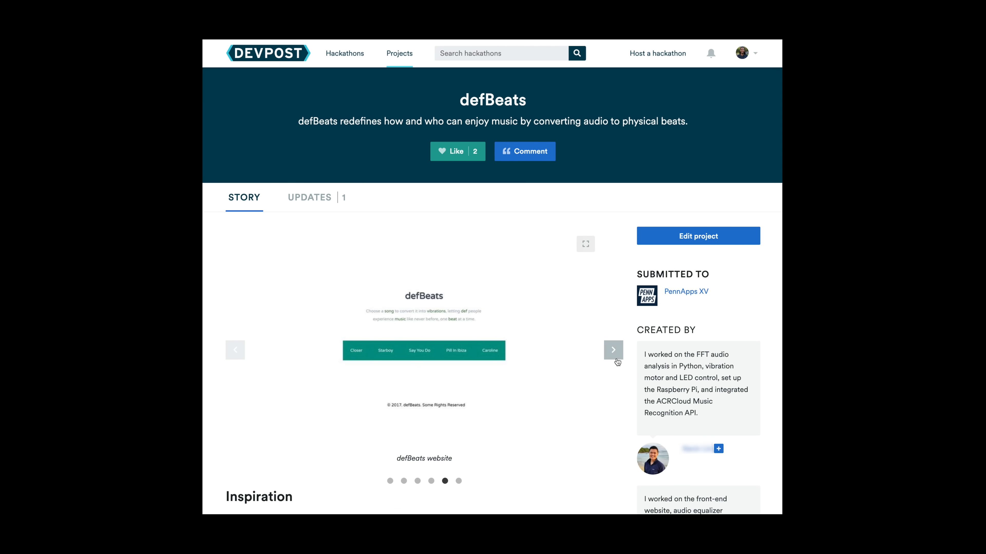
click(613, 350)
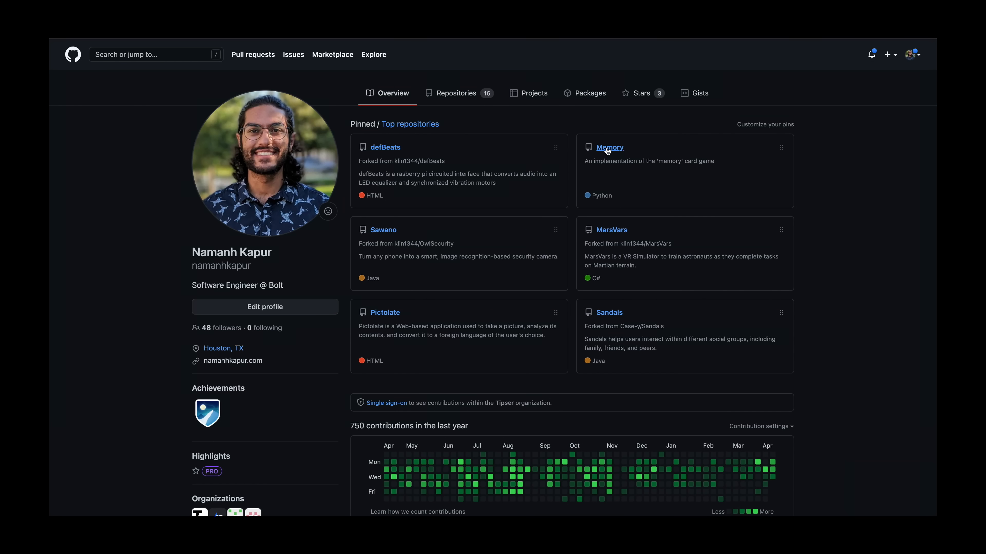
Go to the pinned Memory repository, the Python memory card game.
click(609, 147)
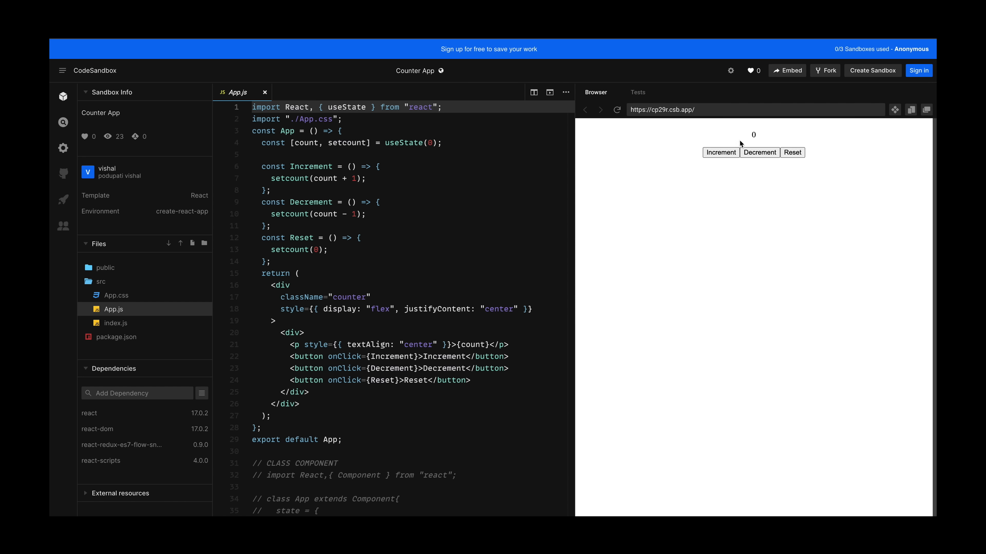
Exercise the Counter App with Increment, Decrement, Reset and Increment again.
click(720, 152)
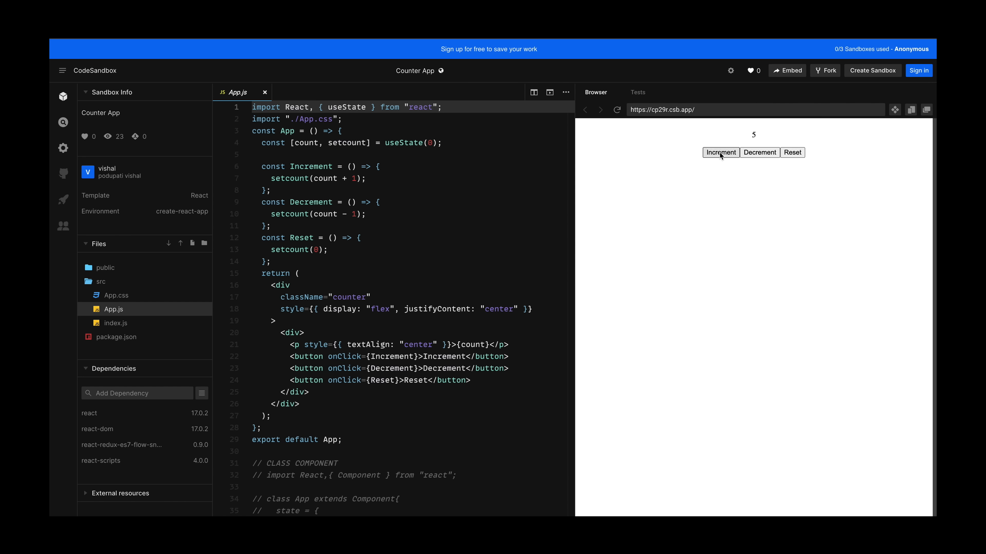
click(721, 152)
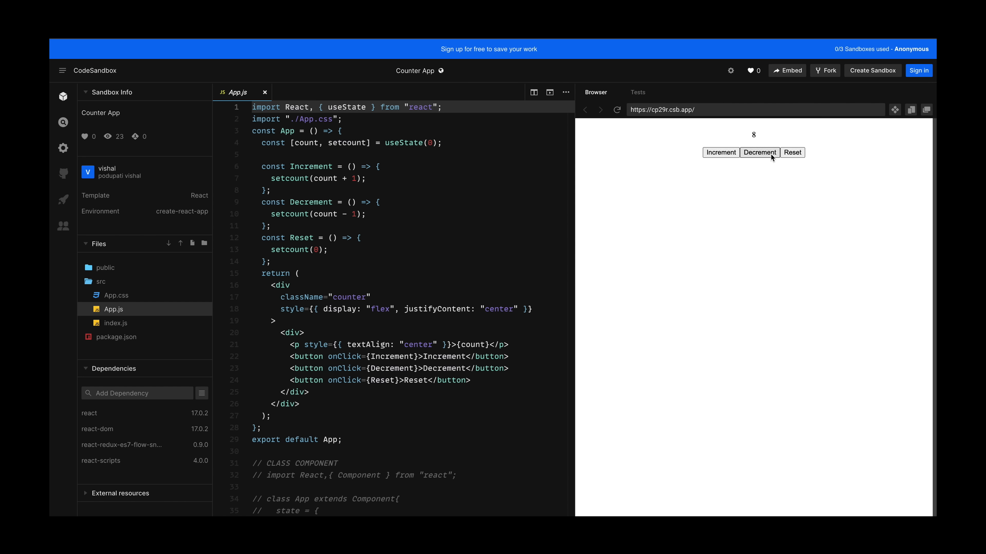
click(760, 152)
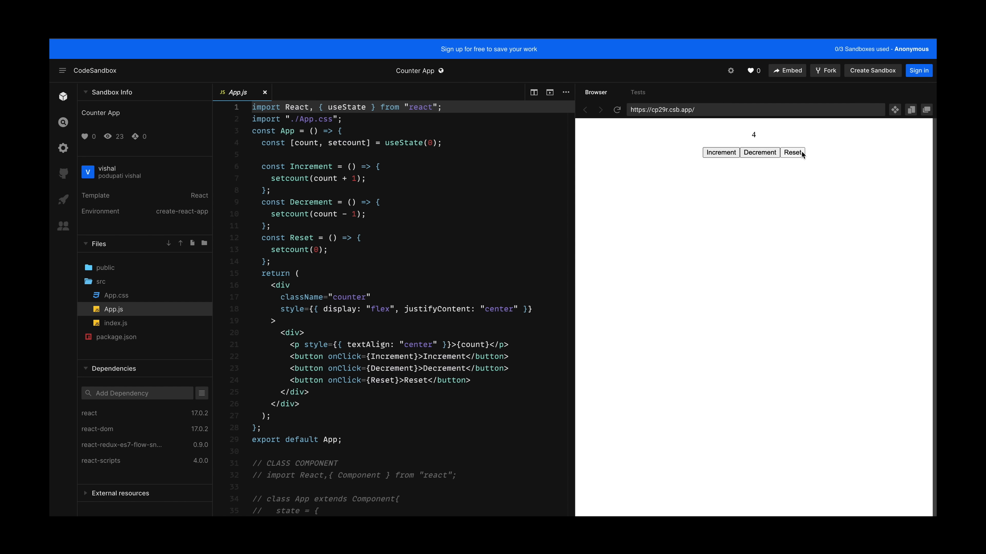
mouse_move(721, 153)
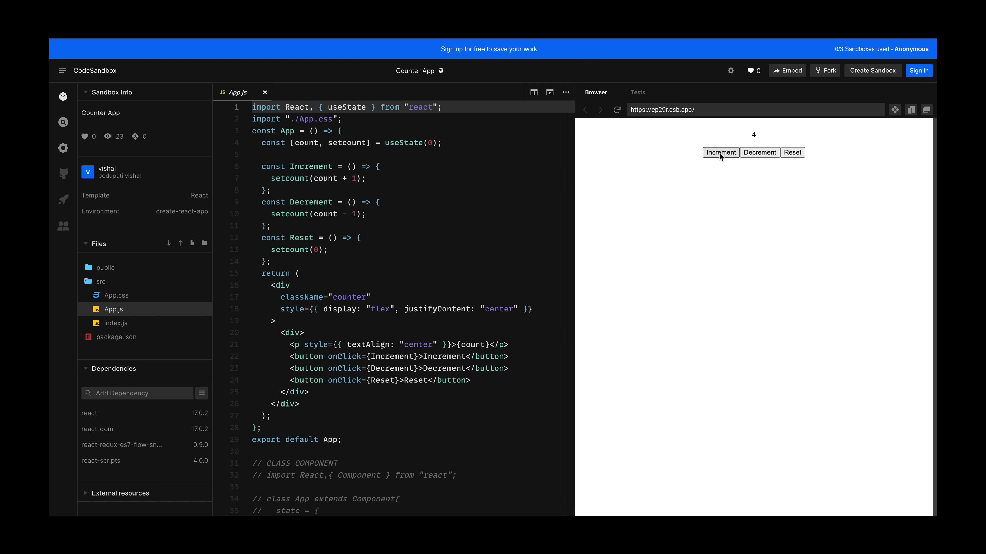
click(720, 152)
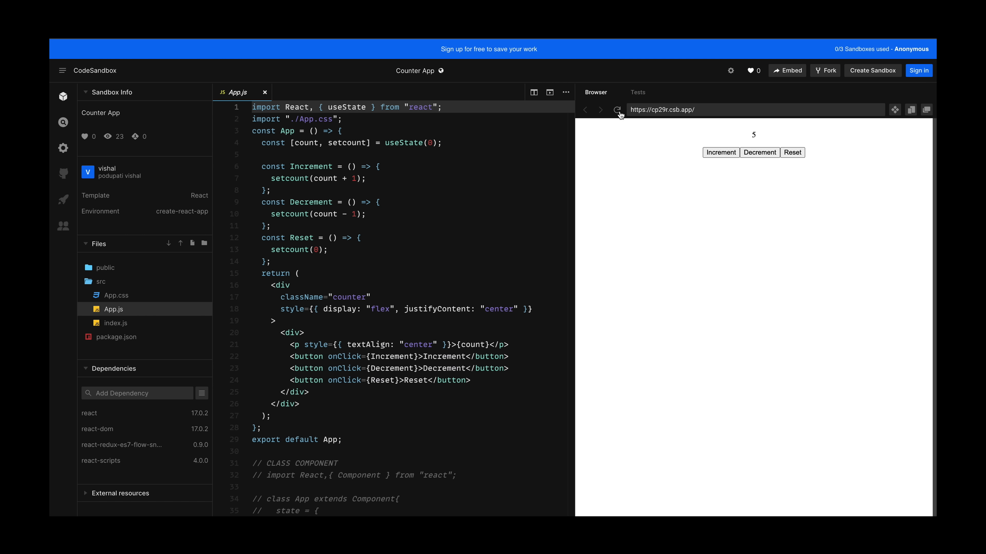
mouse_move(720, 241)
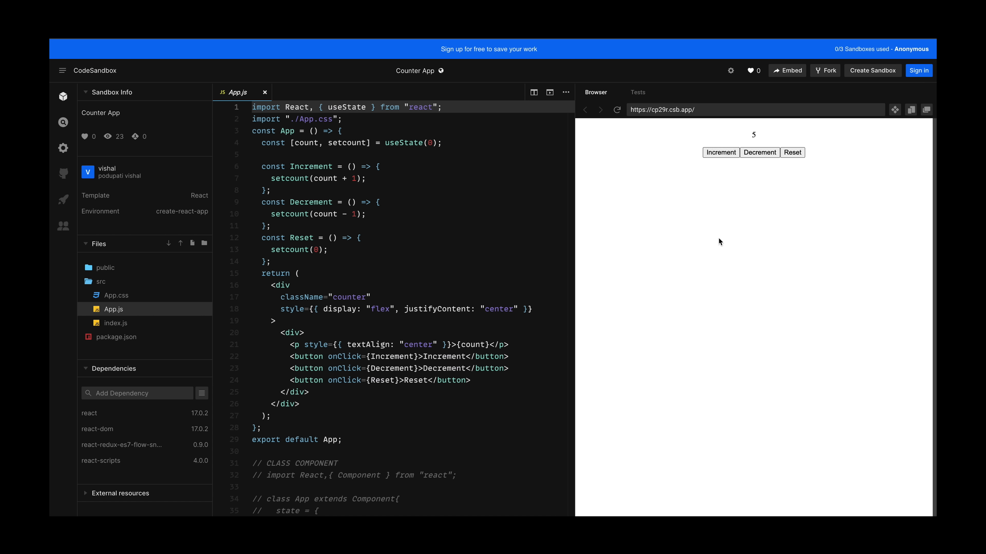
mouse_move(716, 260)
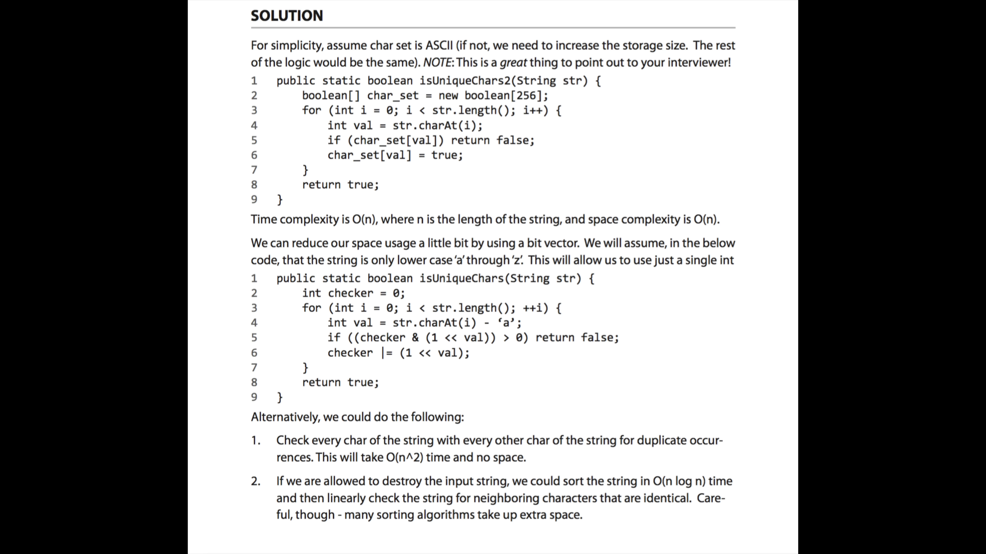
Move from the isUniqueChars solution page to the dutch_flag_partition solution page.
scroll(down, 3)
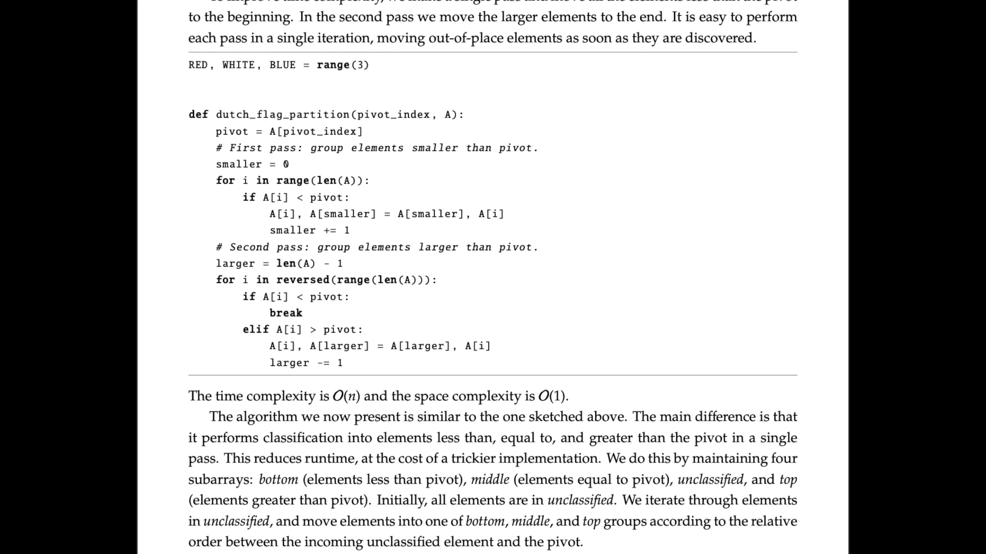